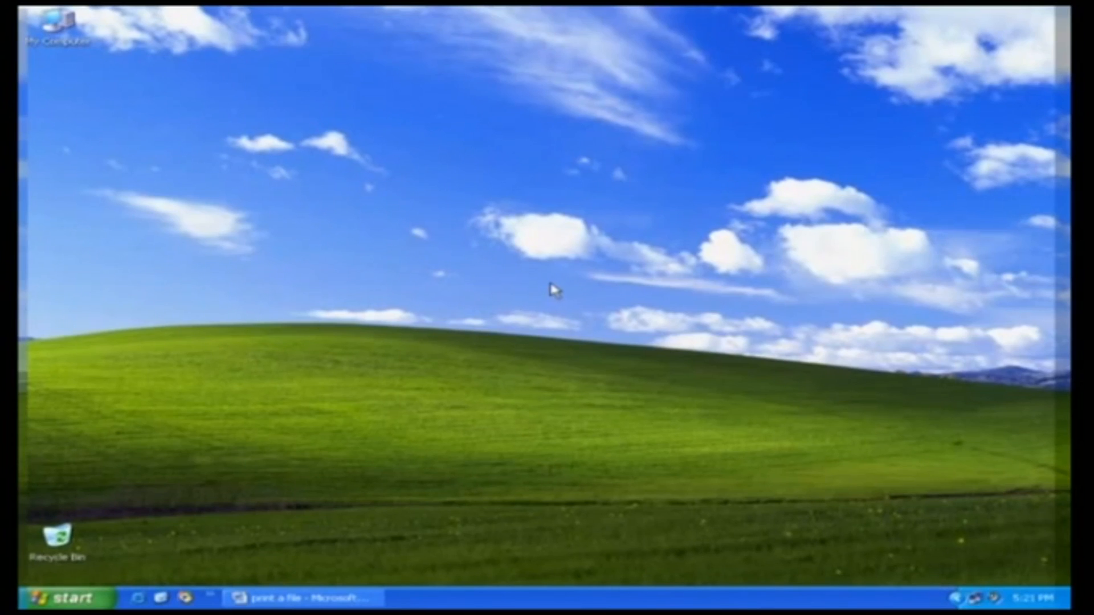
Step: Restore the 'print a file' document and open File > Print to show the AGFA-AccuSet v52.3 printer
{"action": "left_click", "coordinate": [301, 598]}
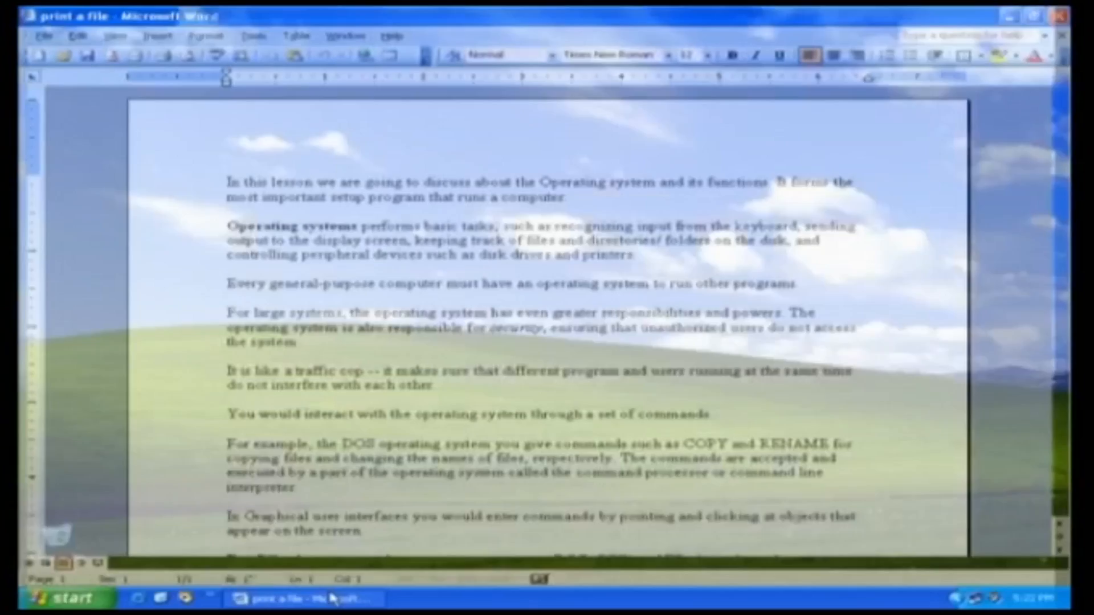
{"action": "left_click", "coordinate": [44, 35]}
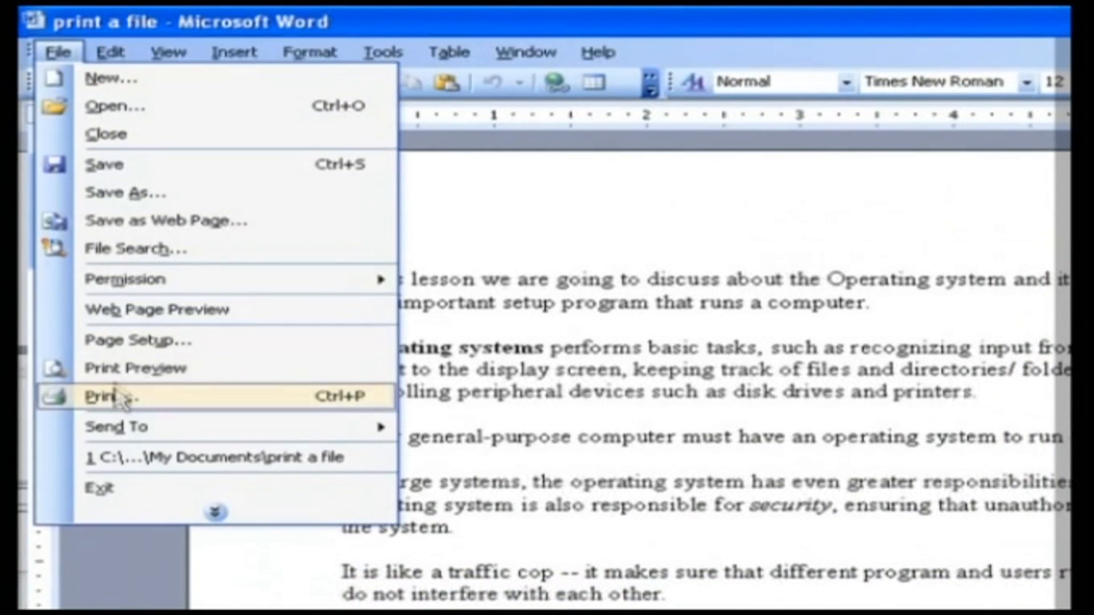
{"action": "mouse_move", "coordinate": [342, 408]}
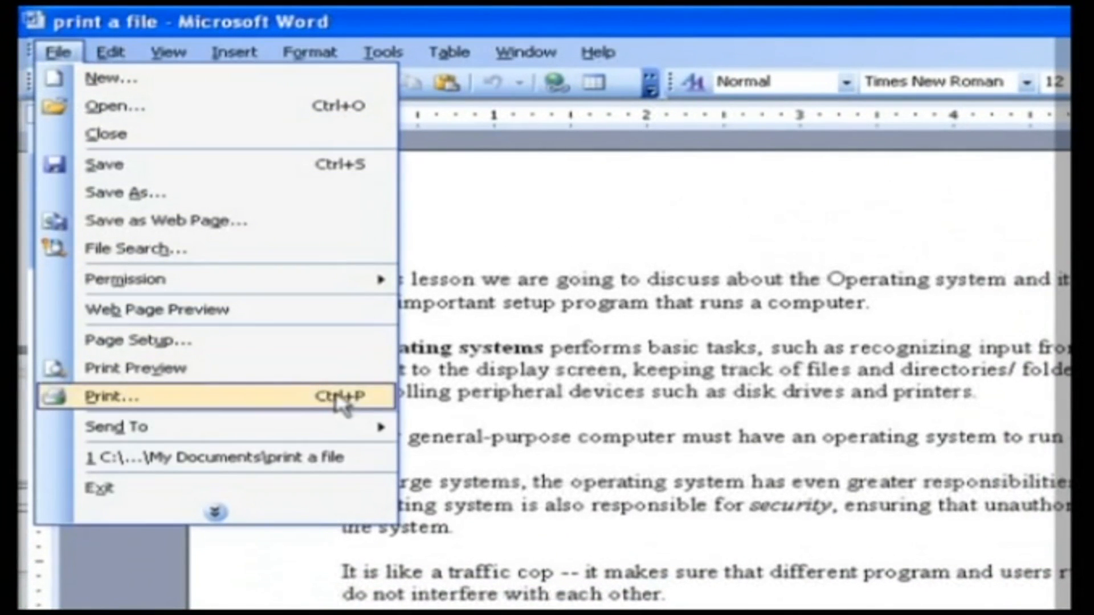
{"action": "left_click", "coordinate": [112, 397]}
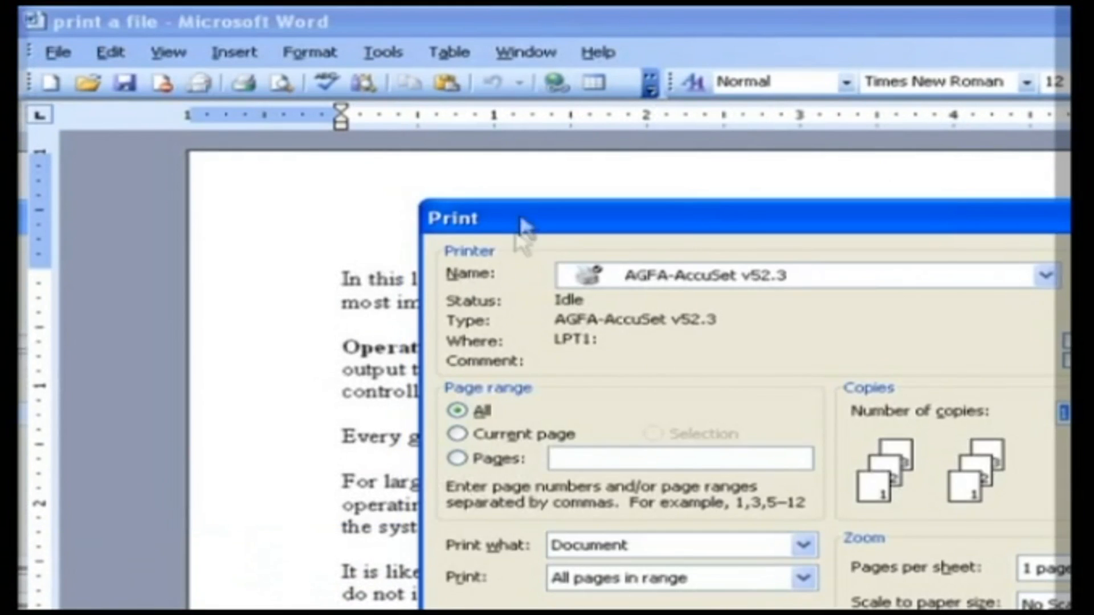
{"action": "mouse_move", "coordinate": [538, 220]}
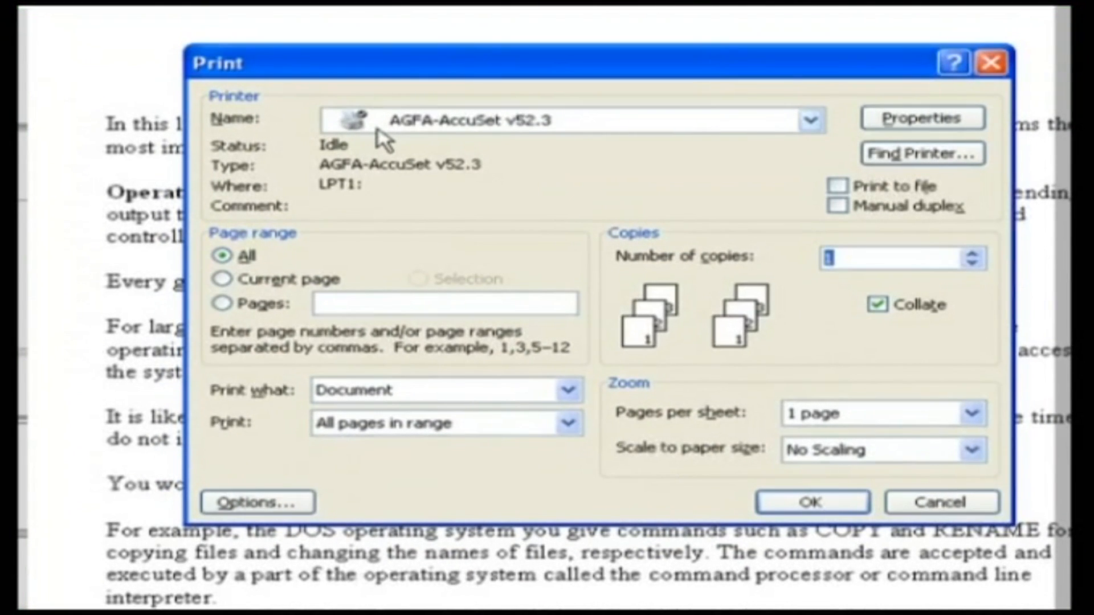
{"action": "mouse_move", "coordinate": [273, 248]}
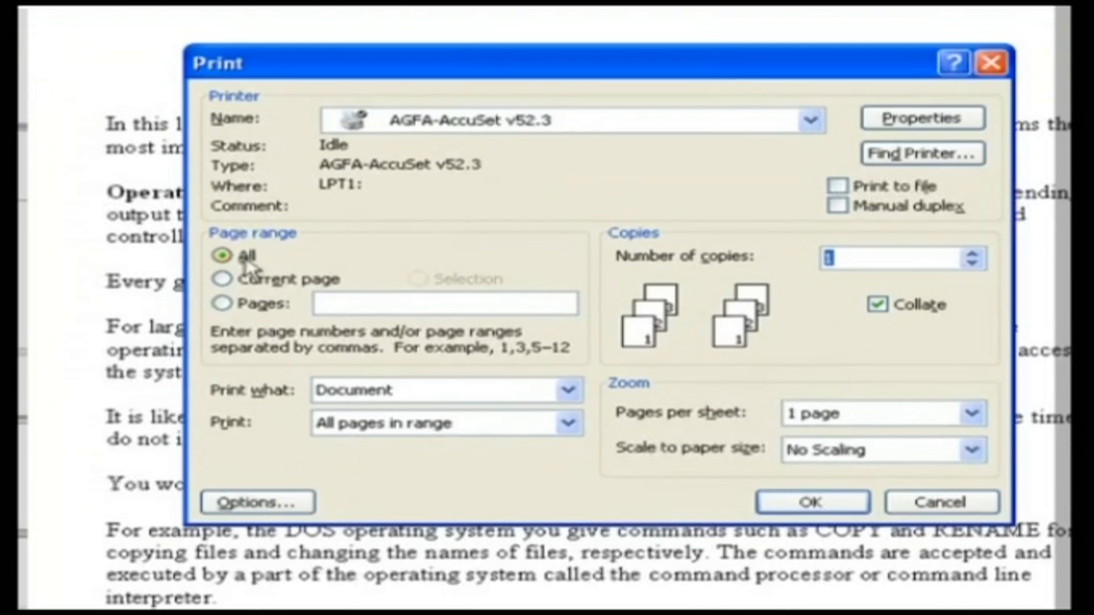
{"action": "mouse_move", "coordinate": [248, 269]}
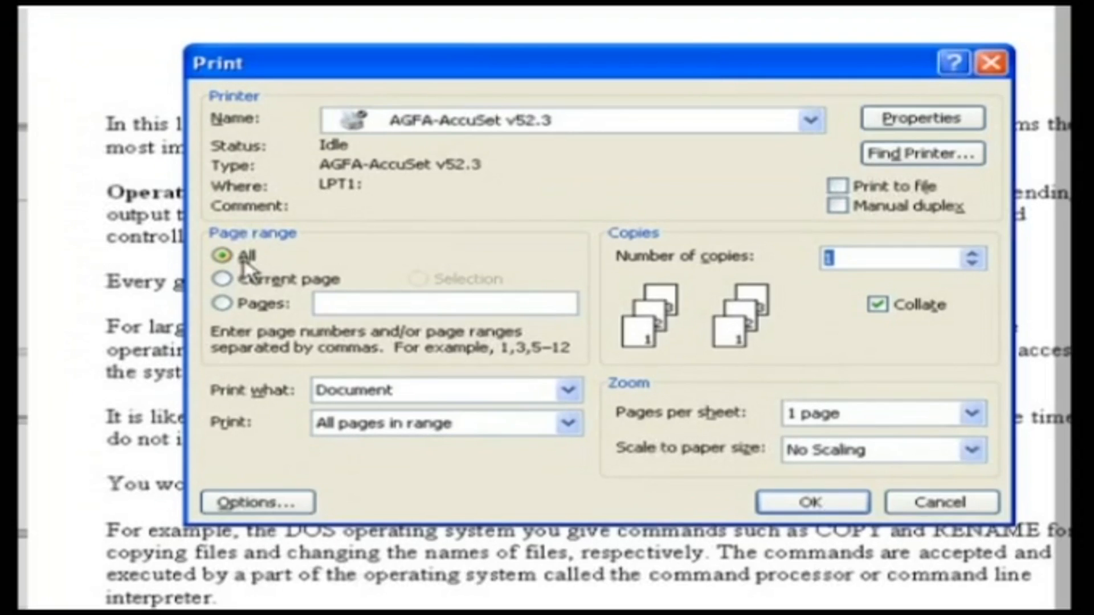
Step: Select Current page as the Page range
{"action": "left_click", "coordinate": [221, 279]}
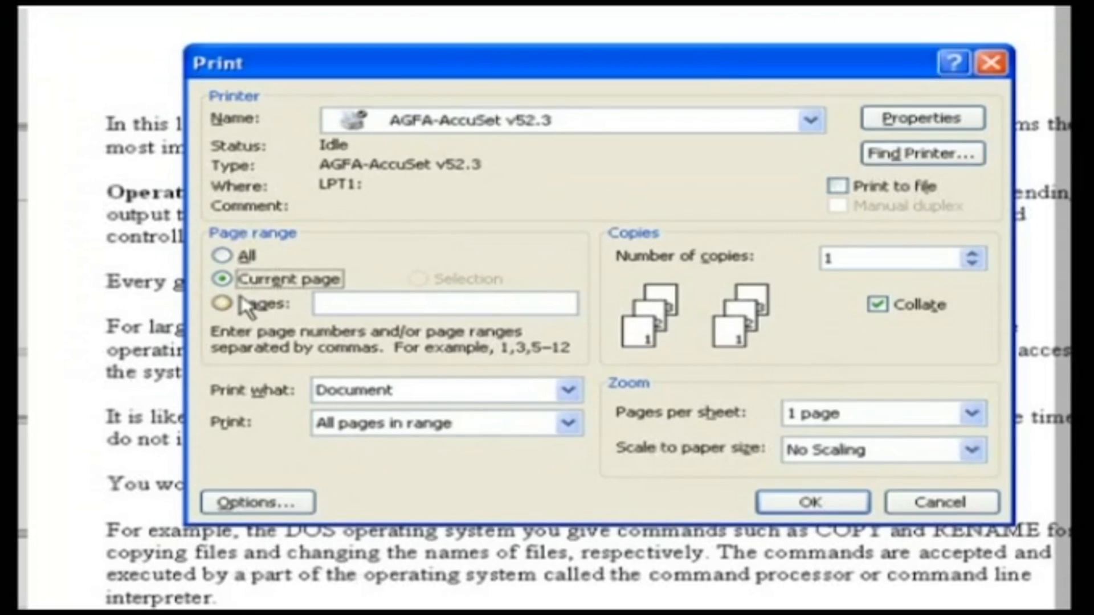
Step: Select the Pages option under Page range, leaving the page numbers field empty
{"action": "left_click", "coordinate": [222, 303]}
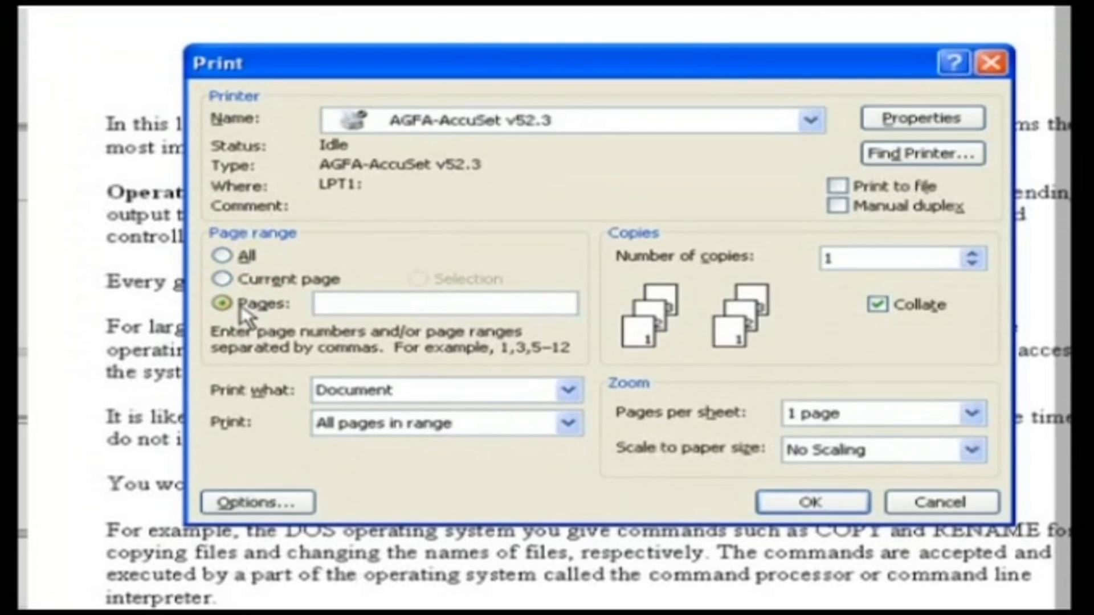
{"action": "left_click", "coordinate": [443, 303]}
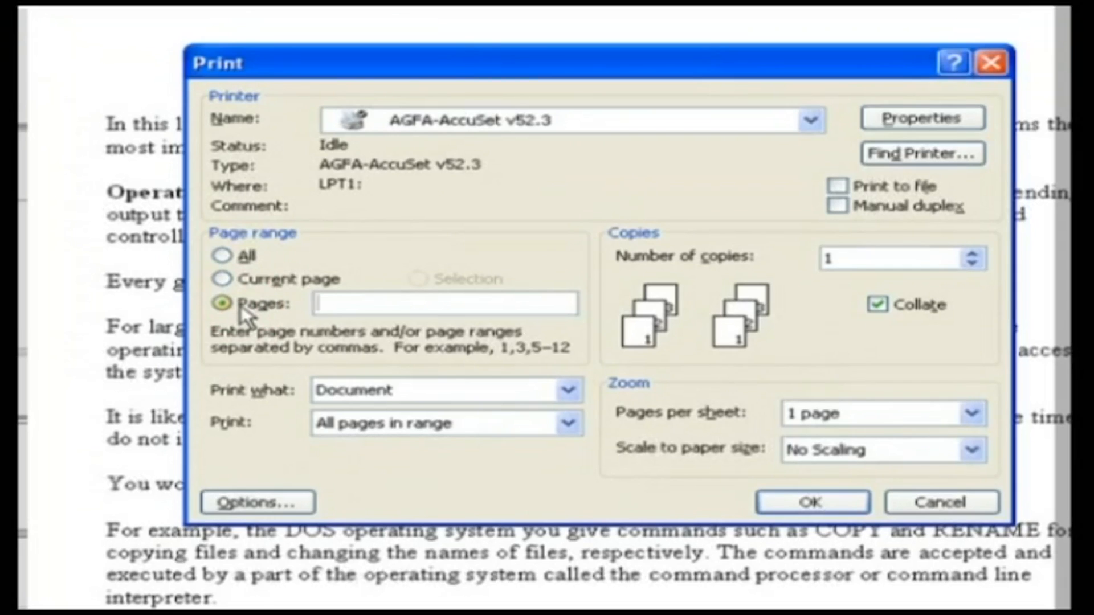
{"action": "left_click", "coordinate": [444, 304]}
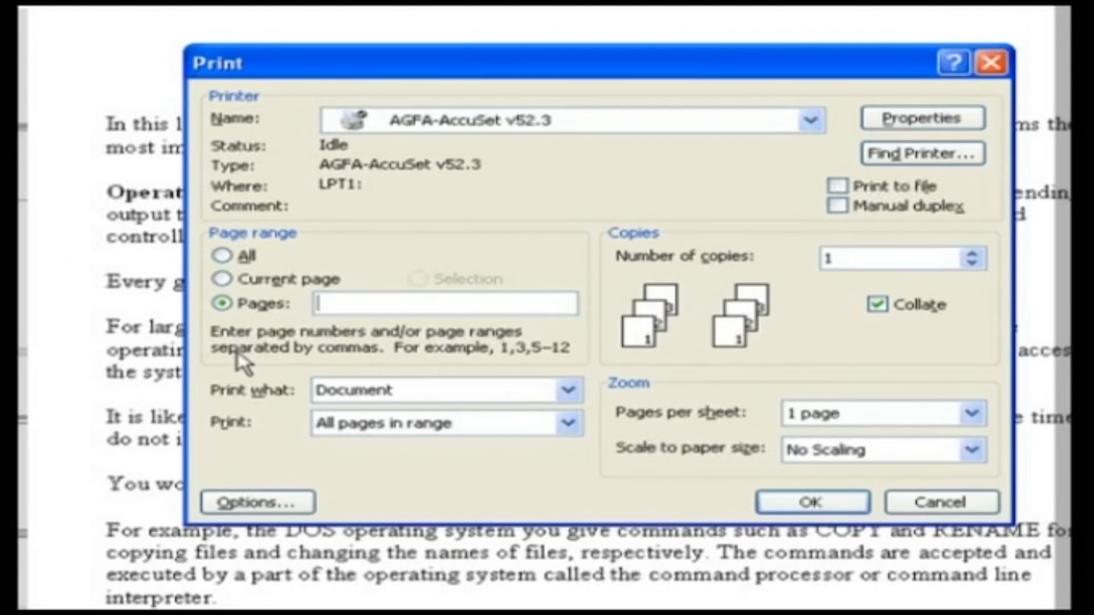
{"action": "left_click", "coordinate": [444, 303]}
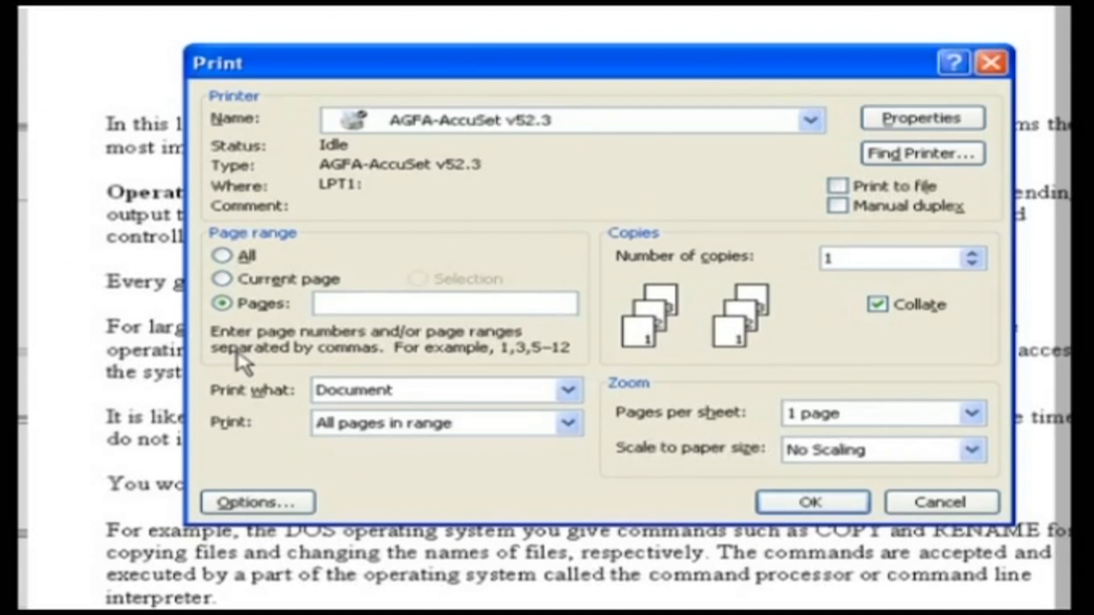
{"action": "mouse_move", "coordinate": [666, 239]}
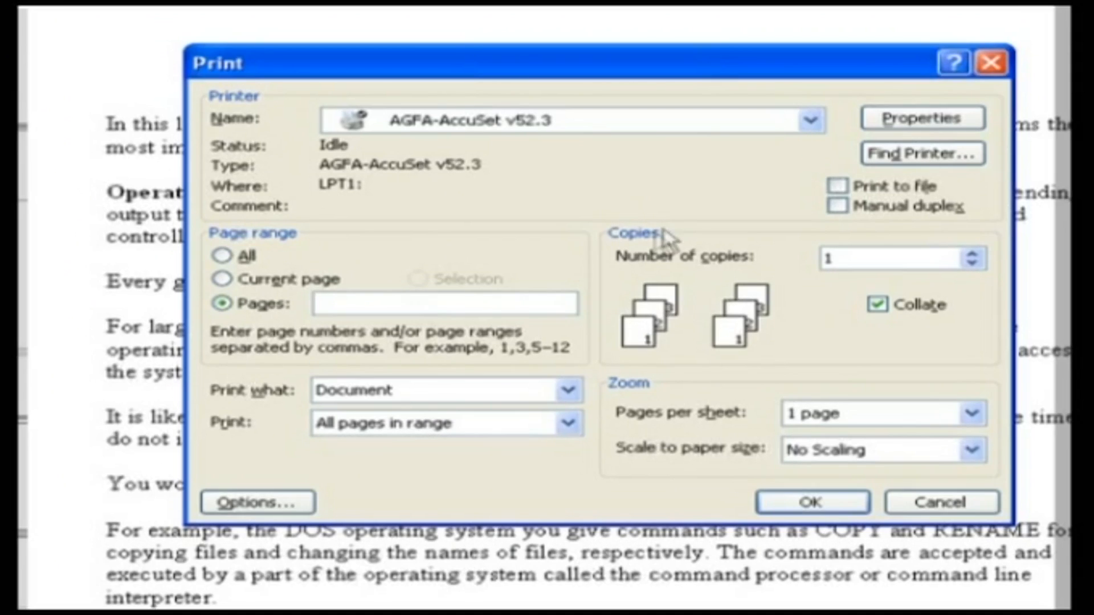
{"action": "mouse_move", "coordinate": [973, 263]}
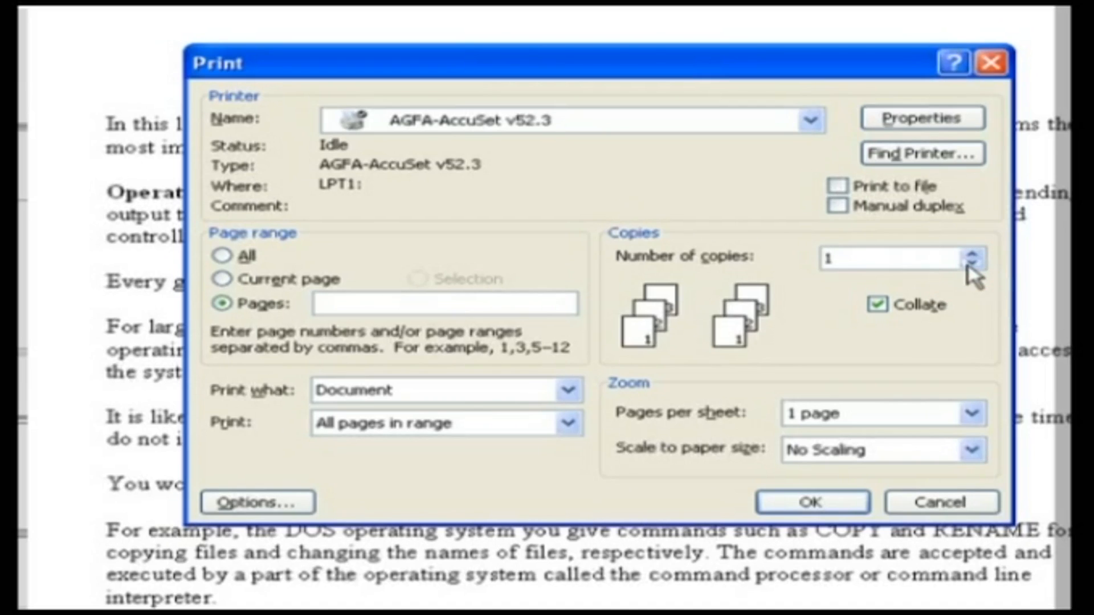
{"action": "mouse_move", "coordinate": [277, 434]}
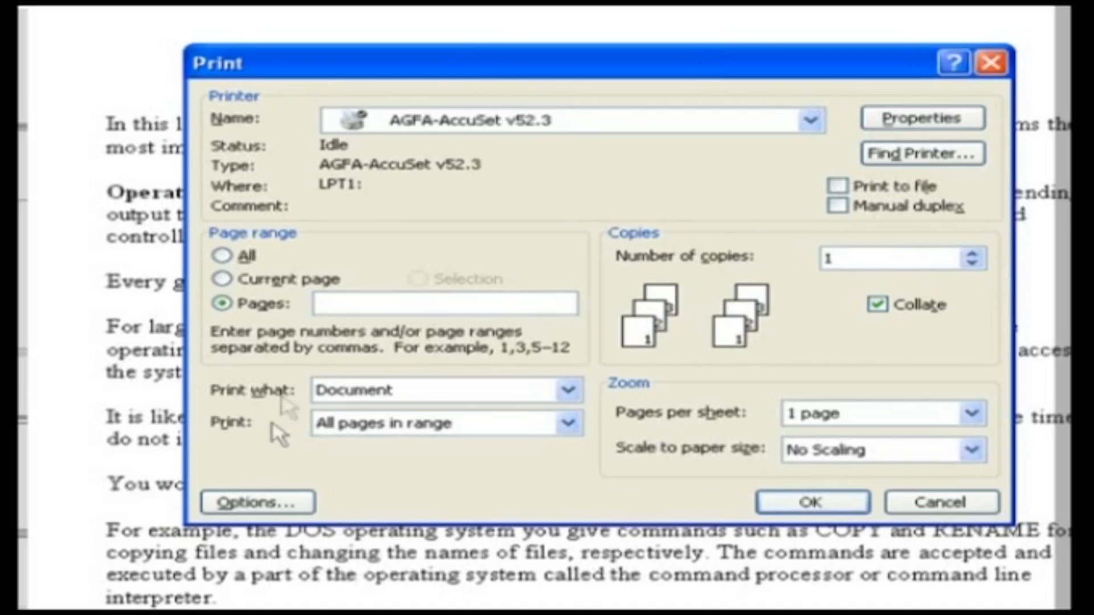
{"action": "mouse_move", "coordinate": [659, 401]}
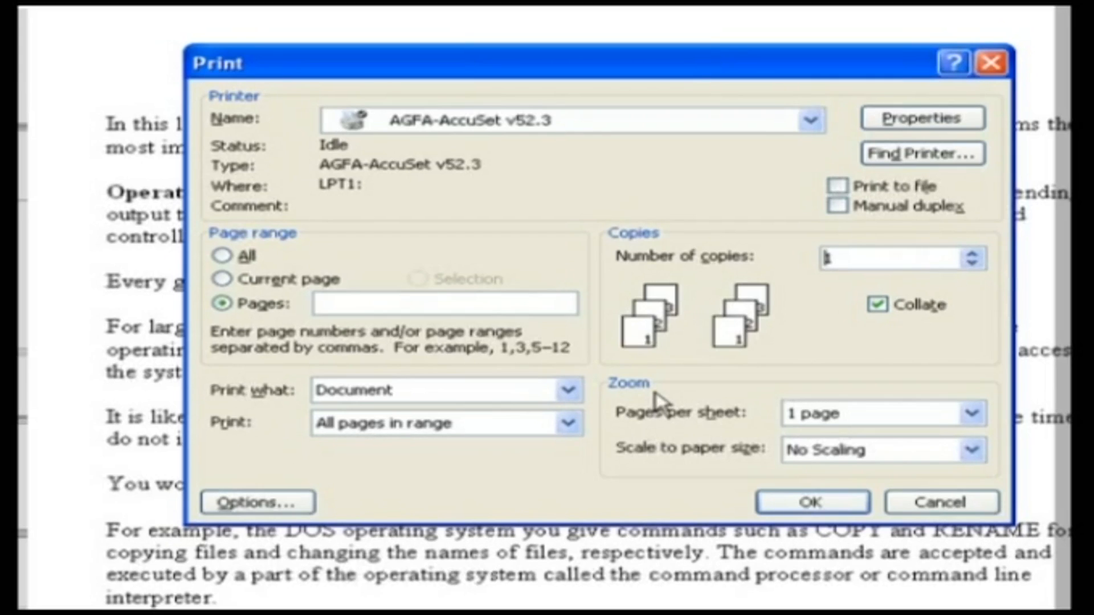
Step: Try OK with no pages entered, dismiss the invalid range warning, and cancel the dialog
{"action": "left_click", "coordinate": [811, 502]}
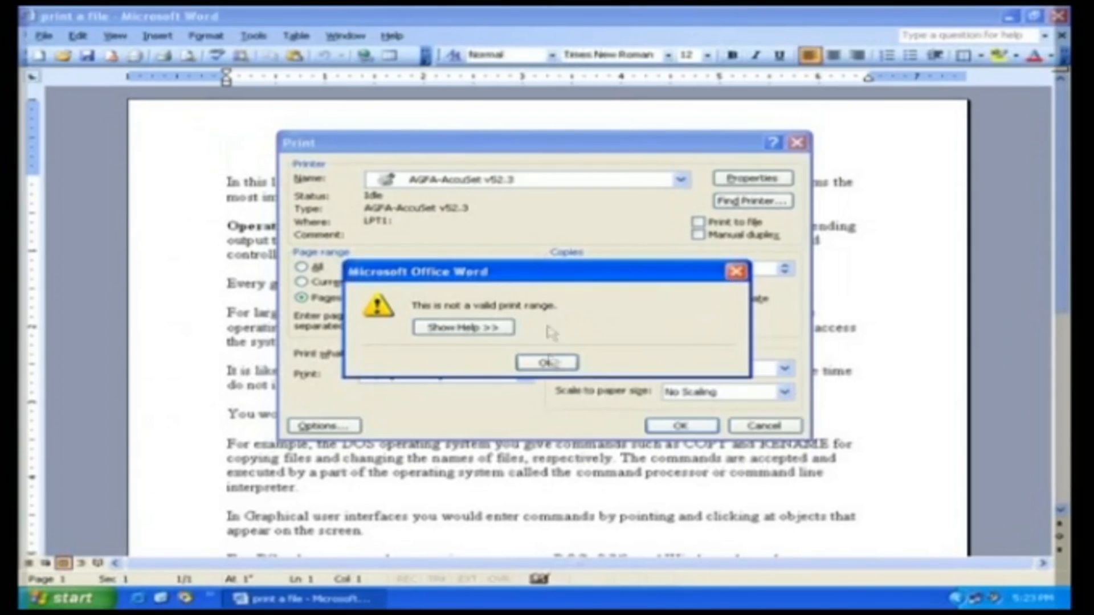
{"action": "left_click", "coordinate": [547, 362]}
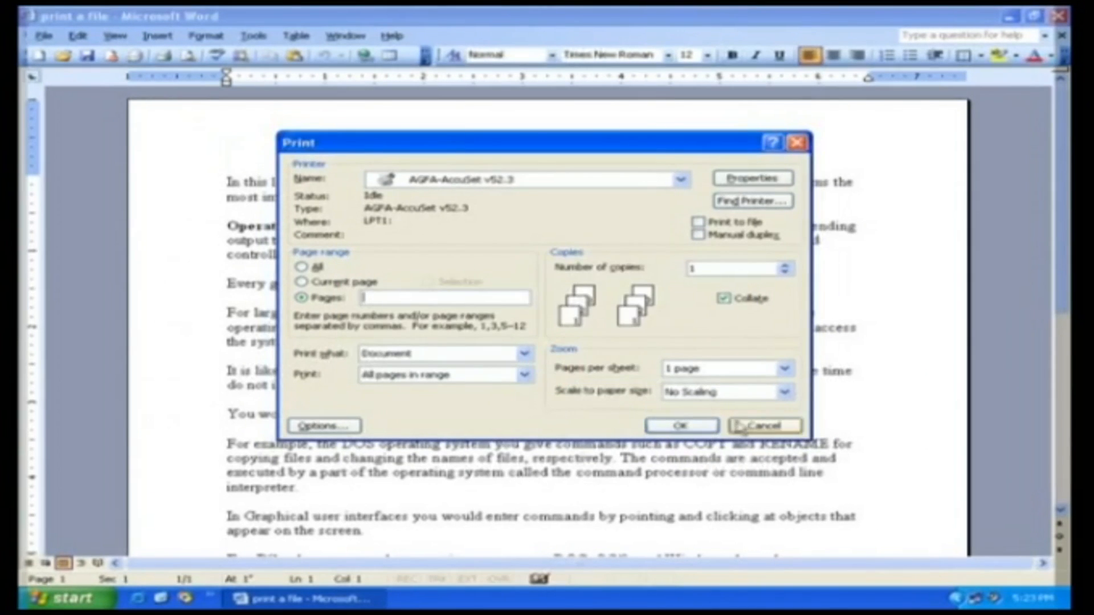
{"action": "left_click", "coordinate": [763, 426]}
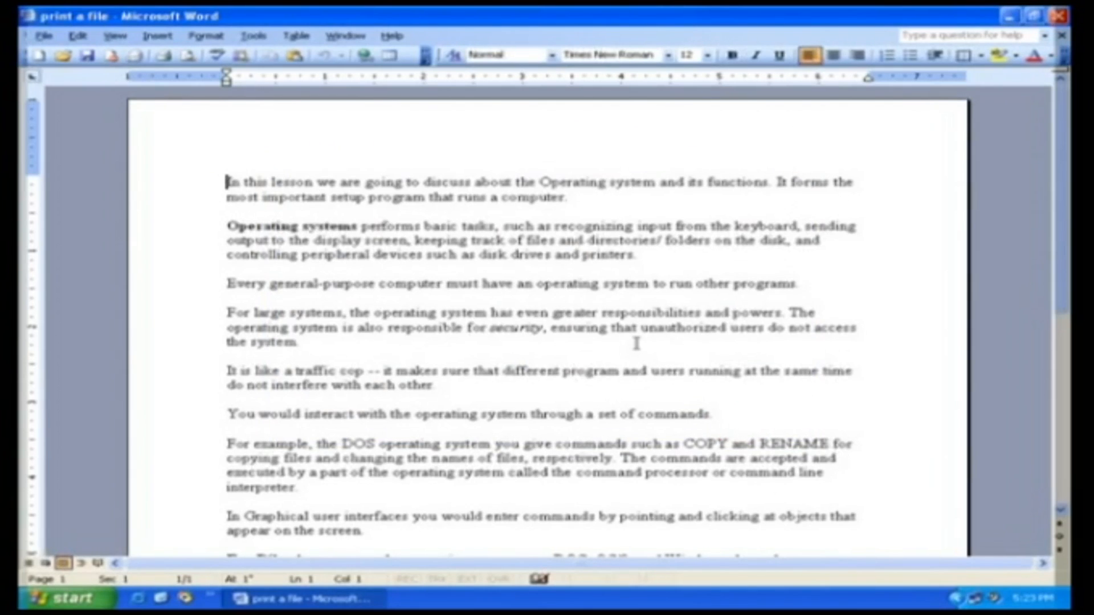